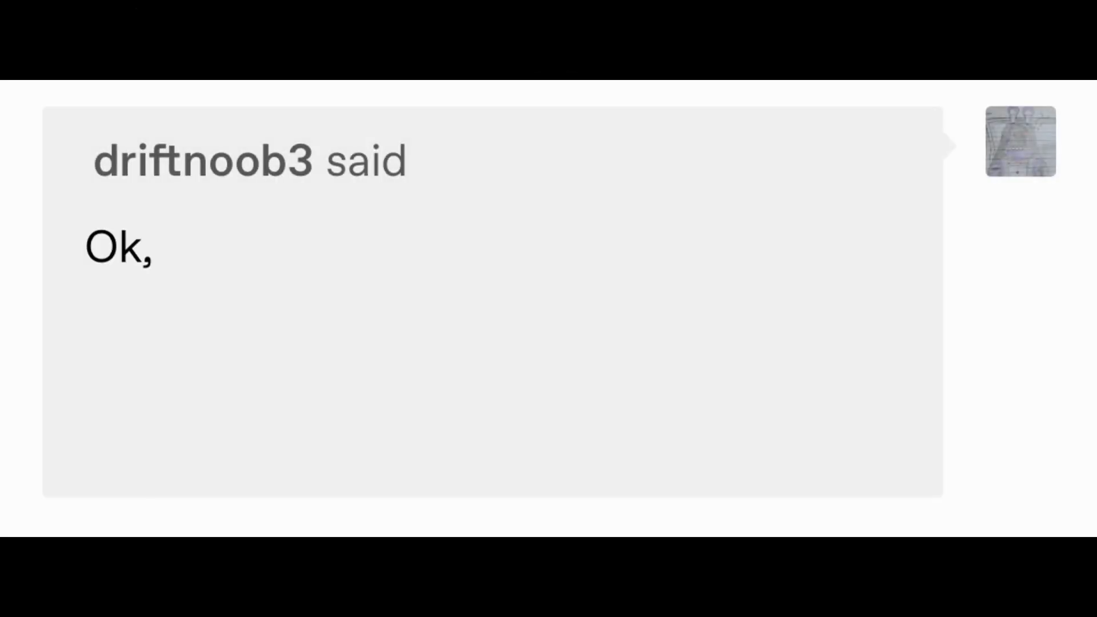
type("now being really serious, what are you??? And I dont mean occupation or that,")
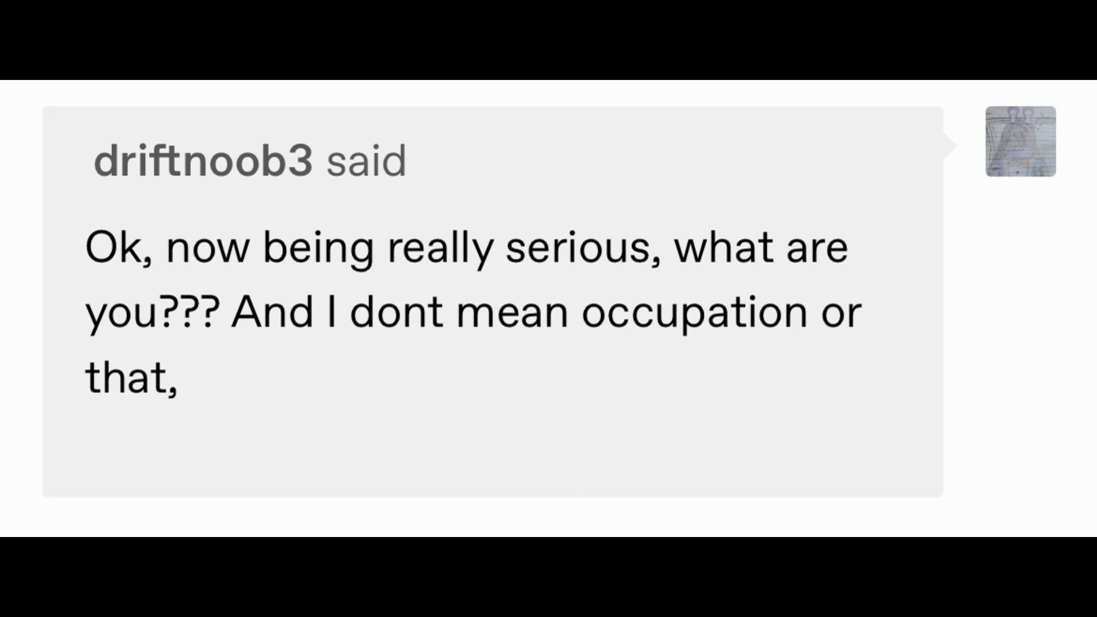
type("I mean fisically talking,")
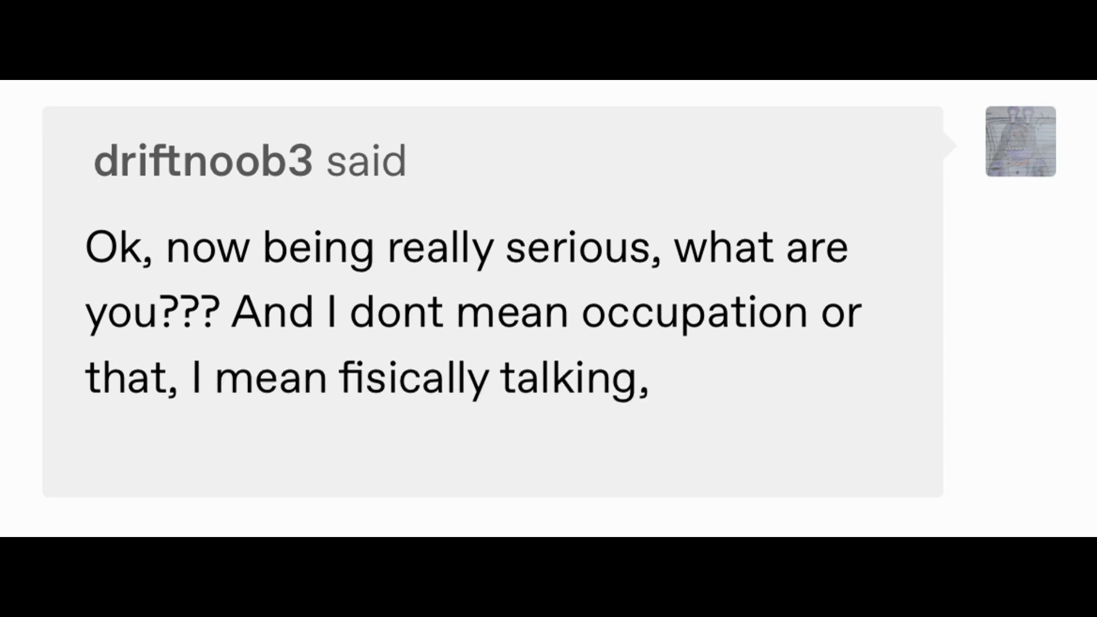
type("biological")
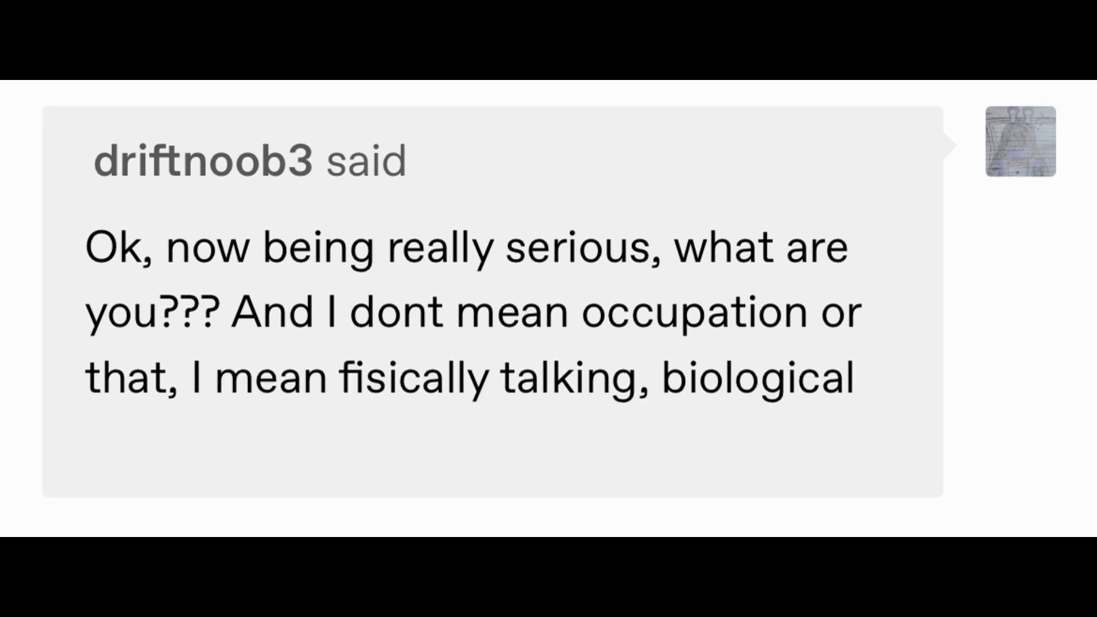